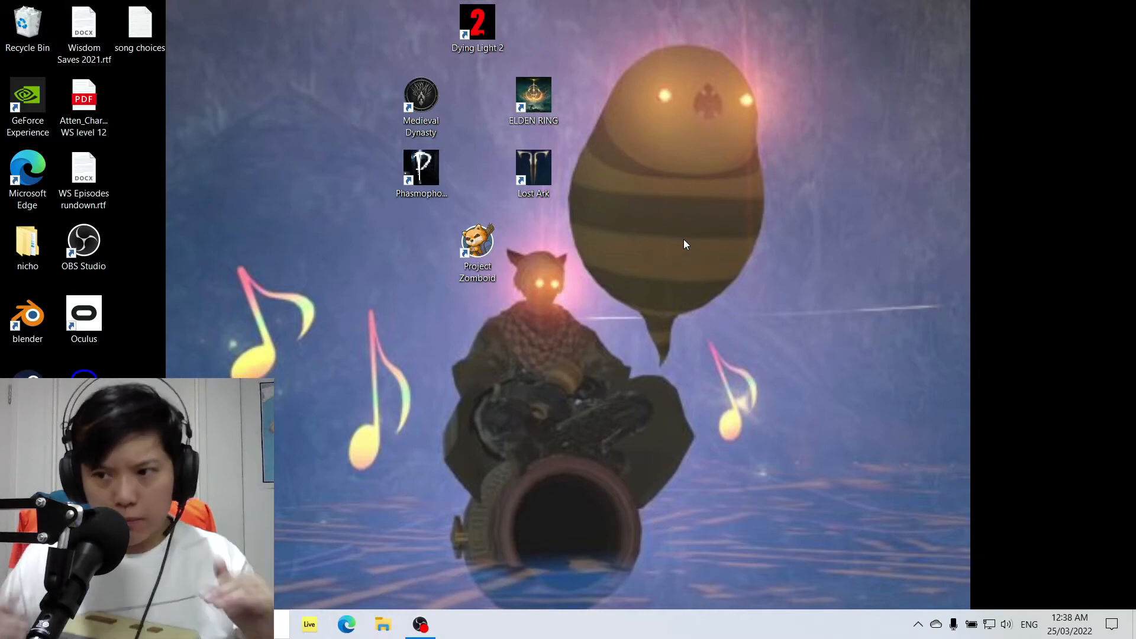
mouse_move(693, 262)
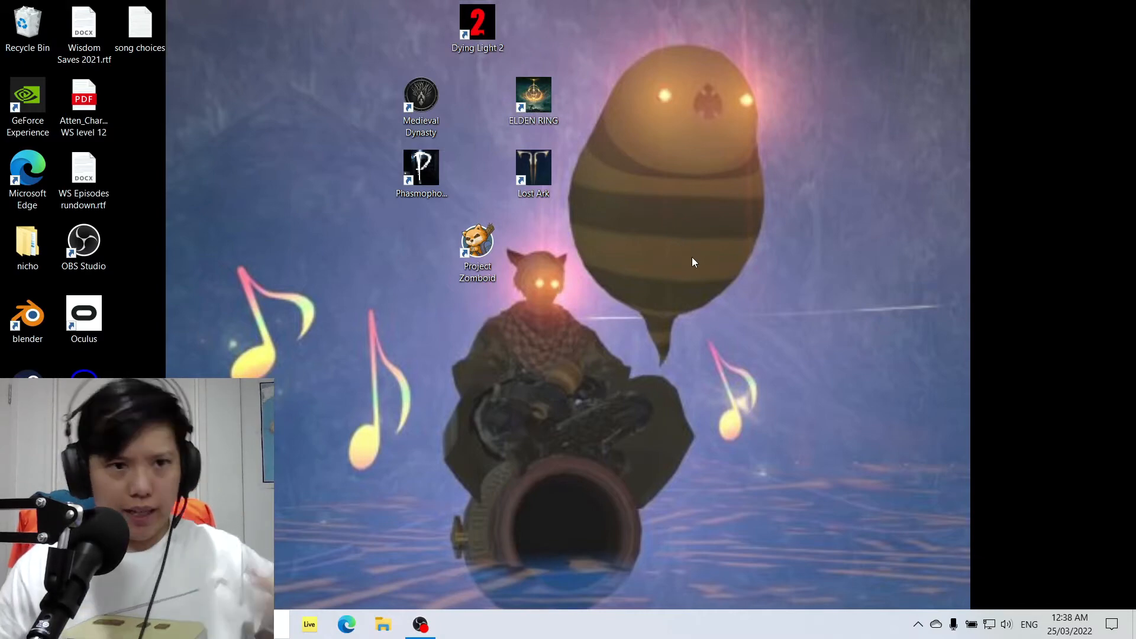
mouse_move(659, 347)
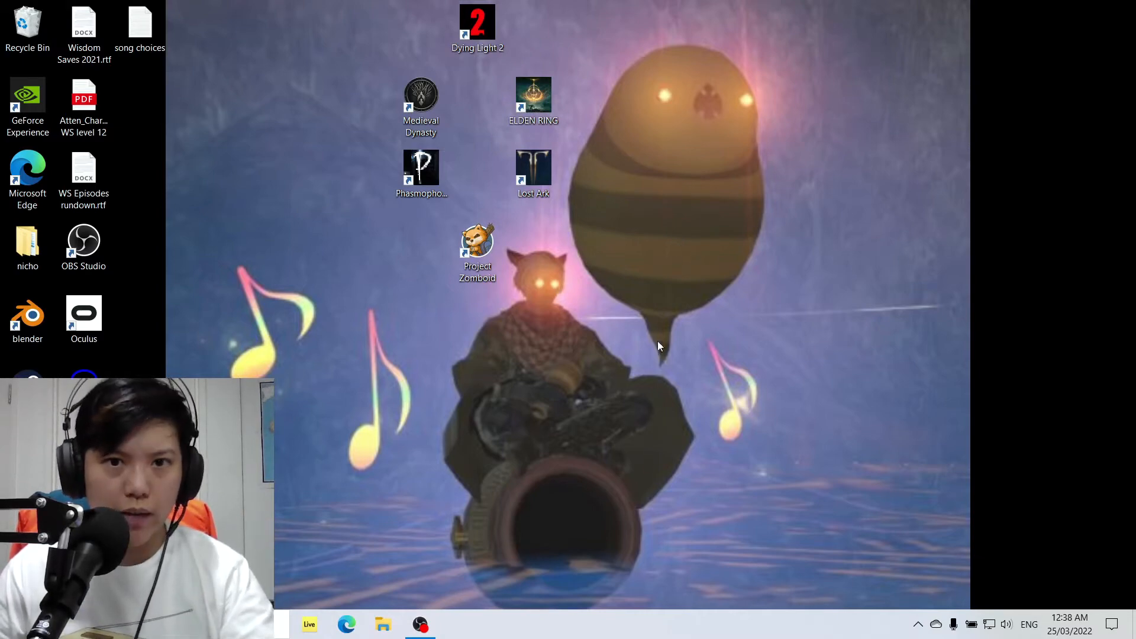
mouse_move(644, 334)
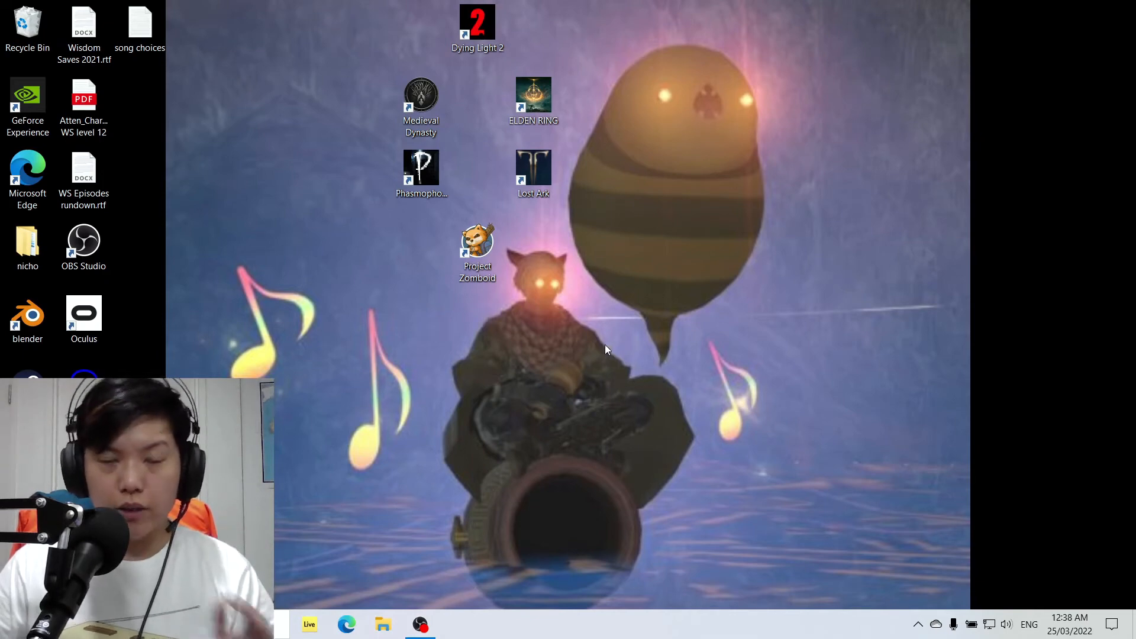
mouse_move(656, 315)
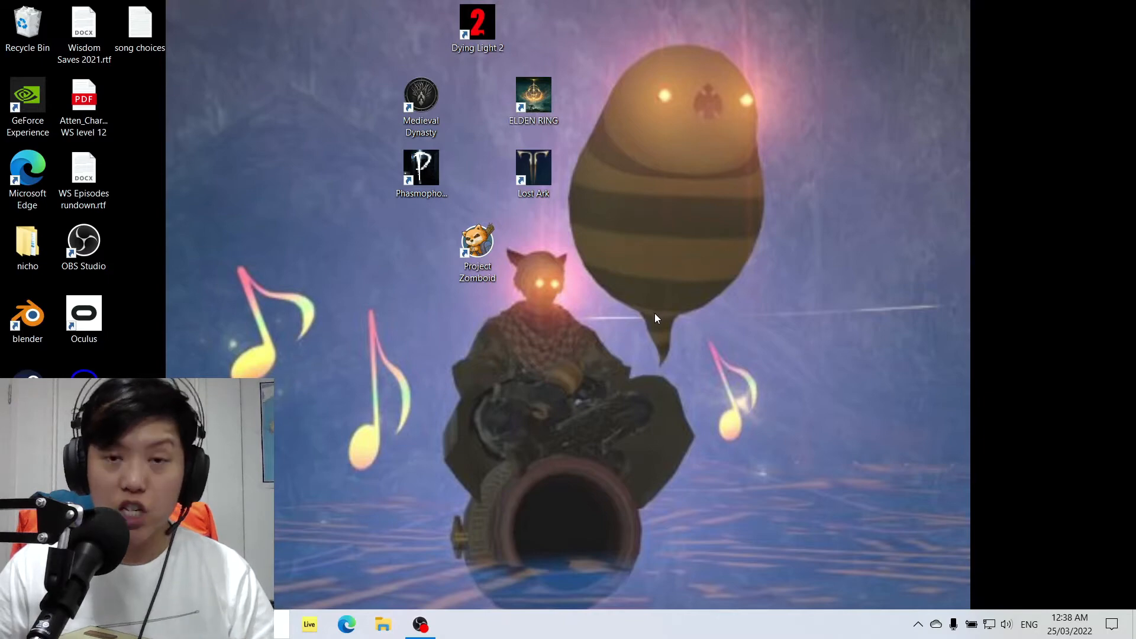
mouse_move(648, 330)
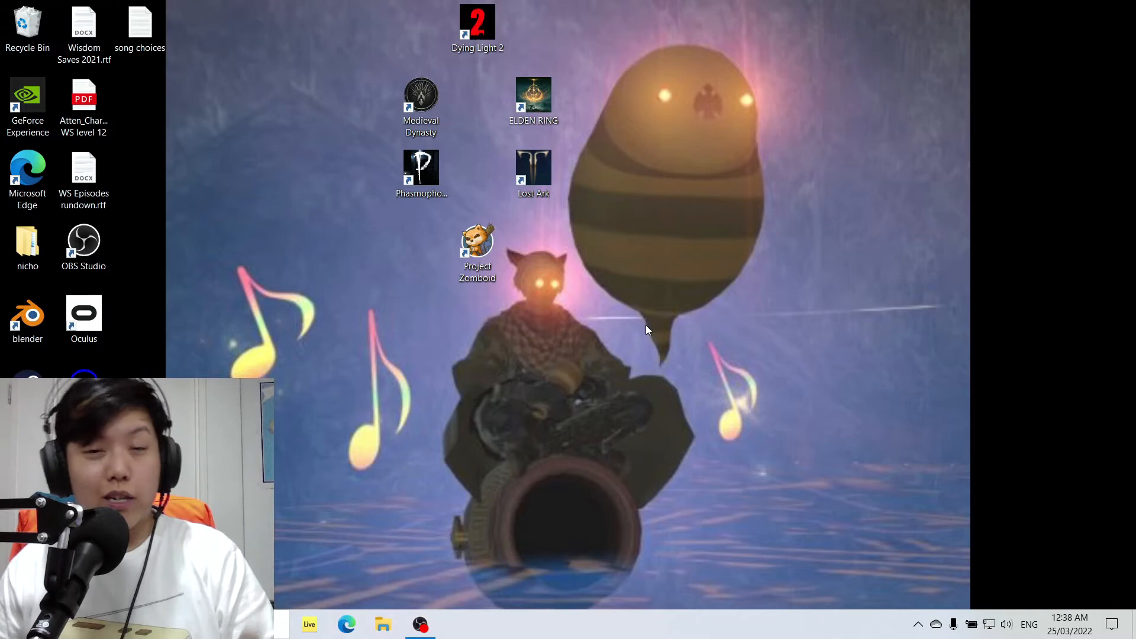
mouse_move(628, 340)
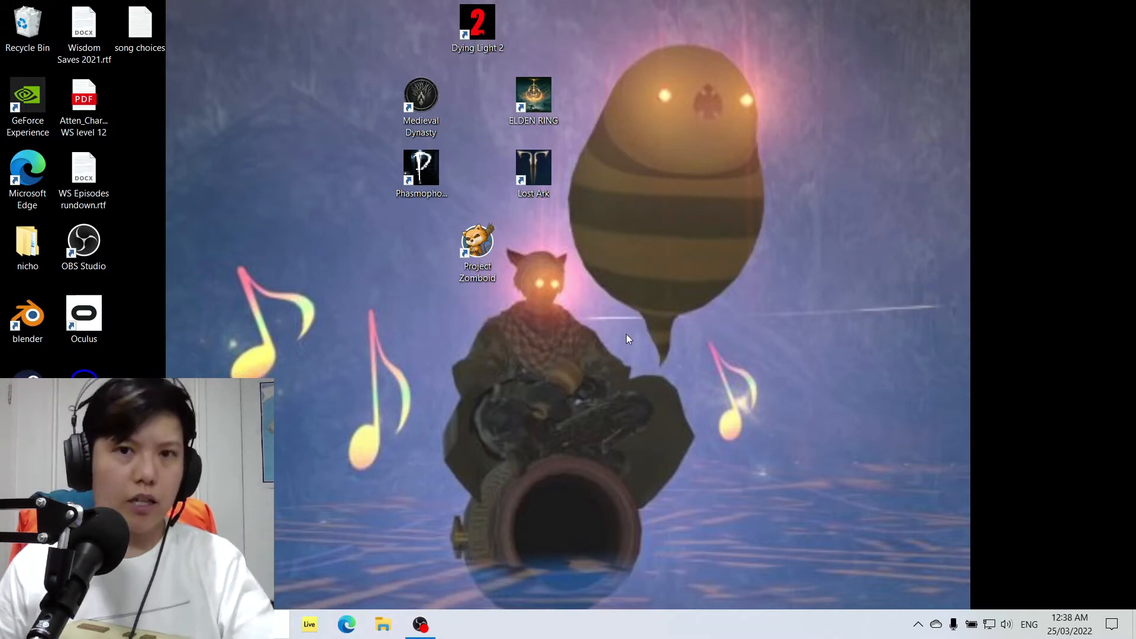
mouse_move(628, 321)
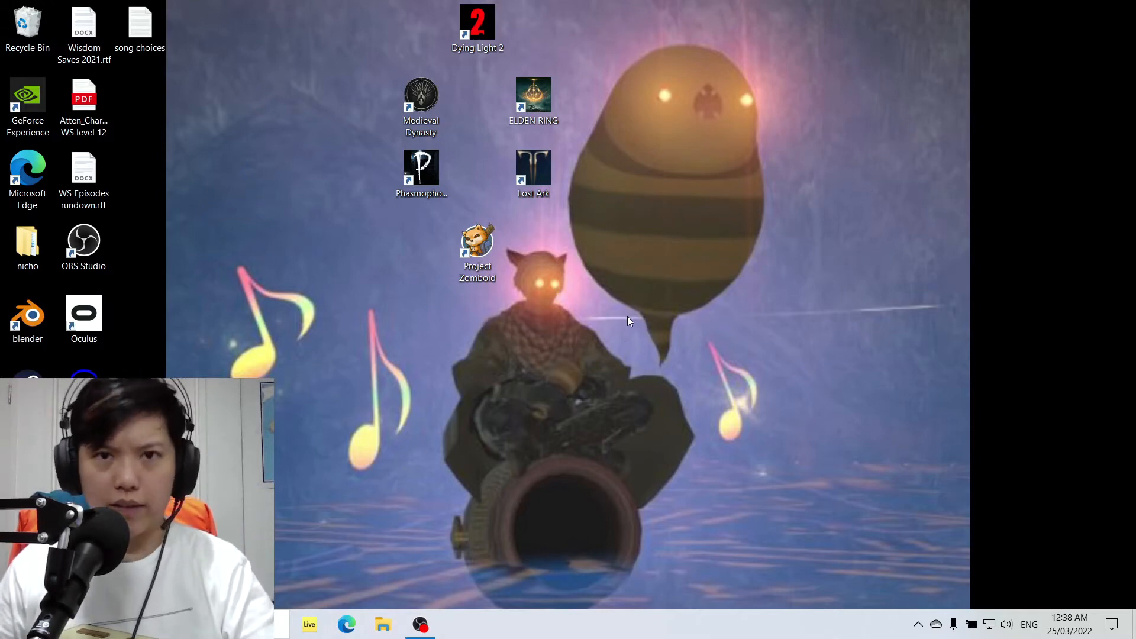
mouse_move(580, 436)
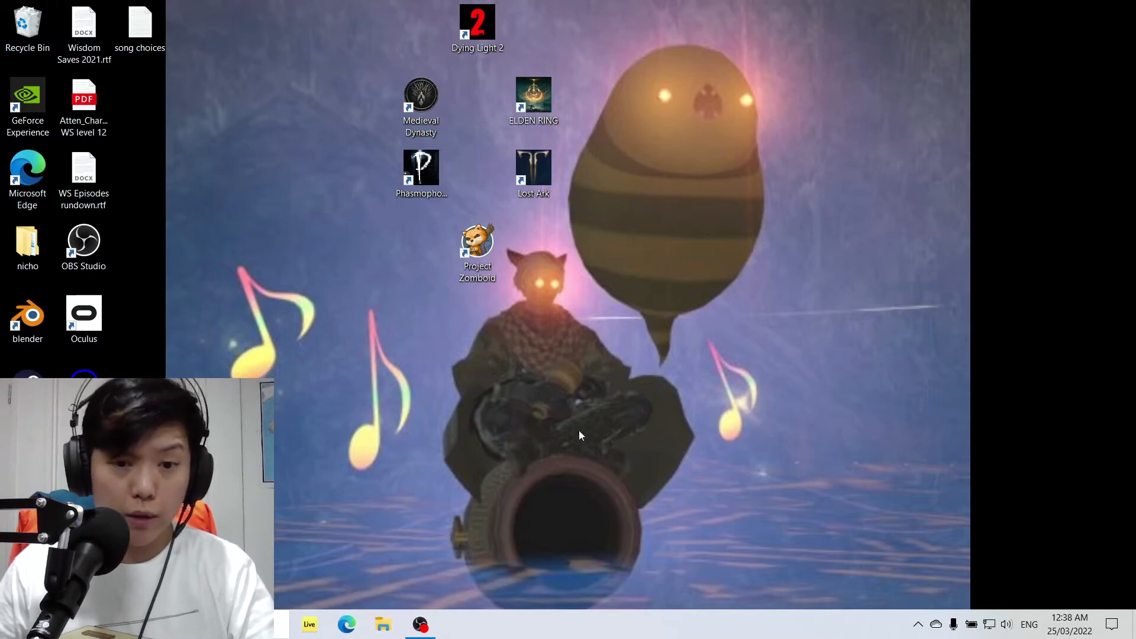
mouse_move(590, 353)
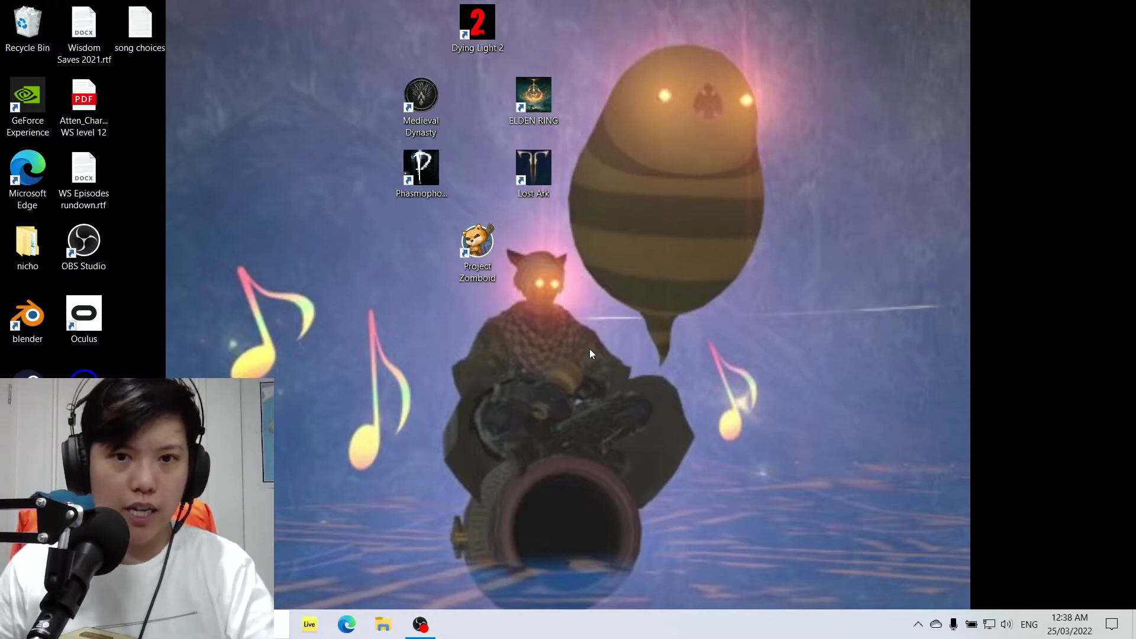
mouse_move(557, 418)
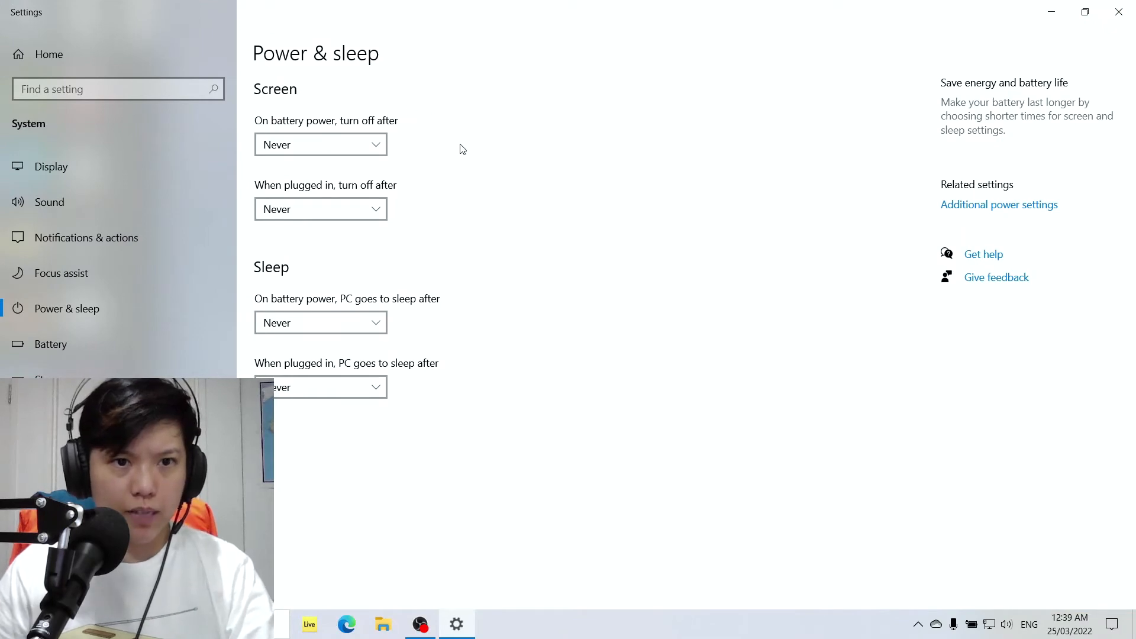
mouse_move(999, 208)
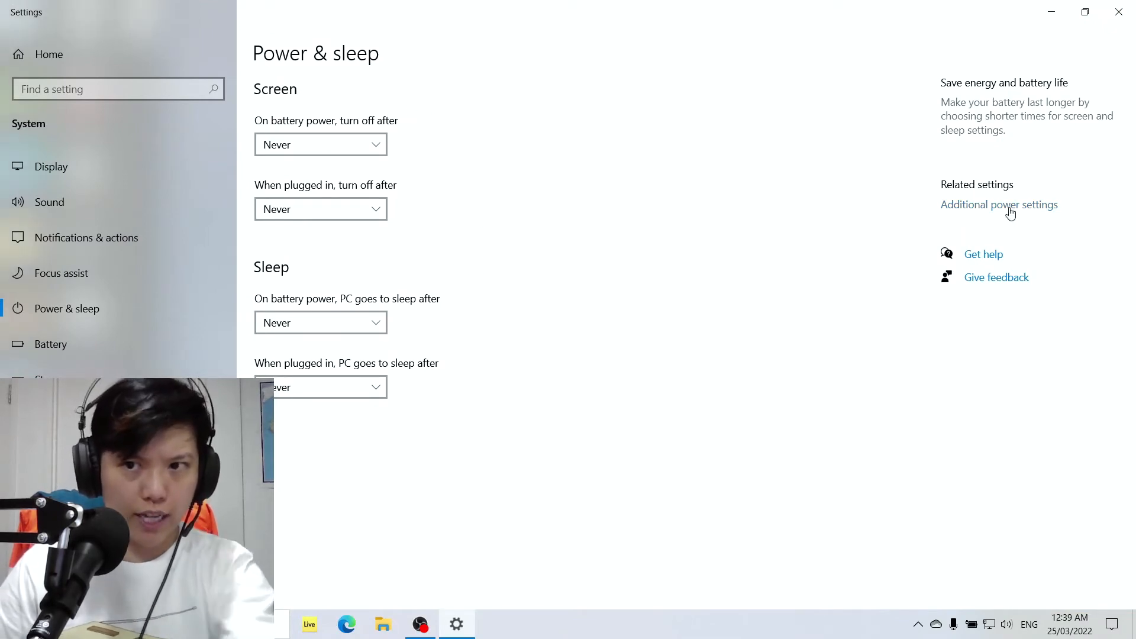
Bring up the Control Panel Power Options window from the Additional power settings link.
click(999, 205)
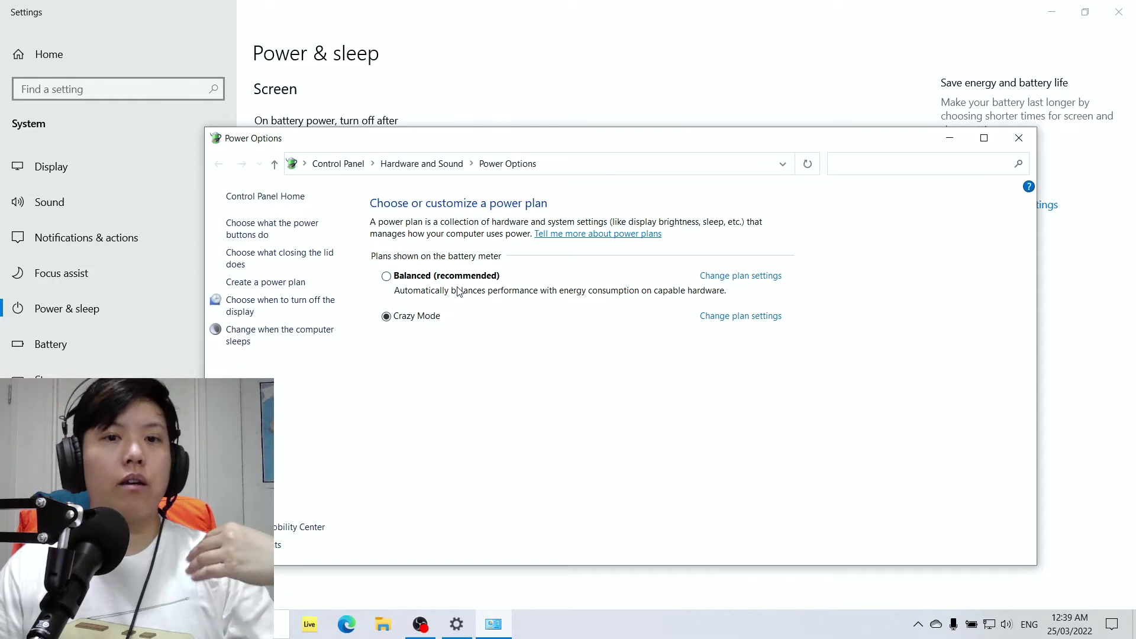
mouse_move(454, 283)
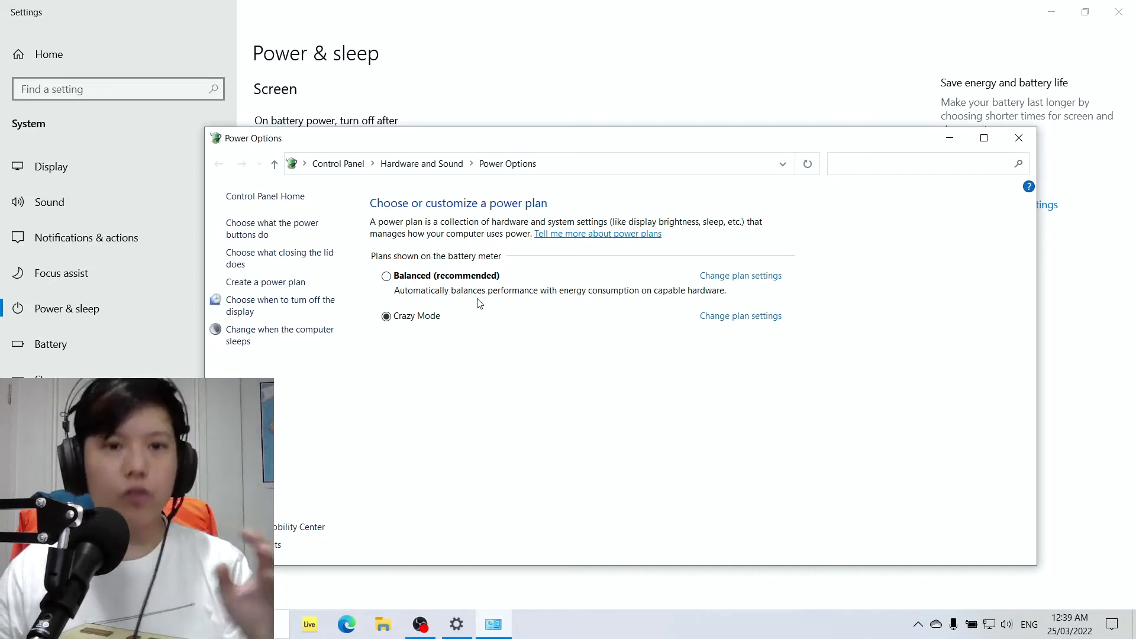
mouse_move(478, 303)
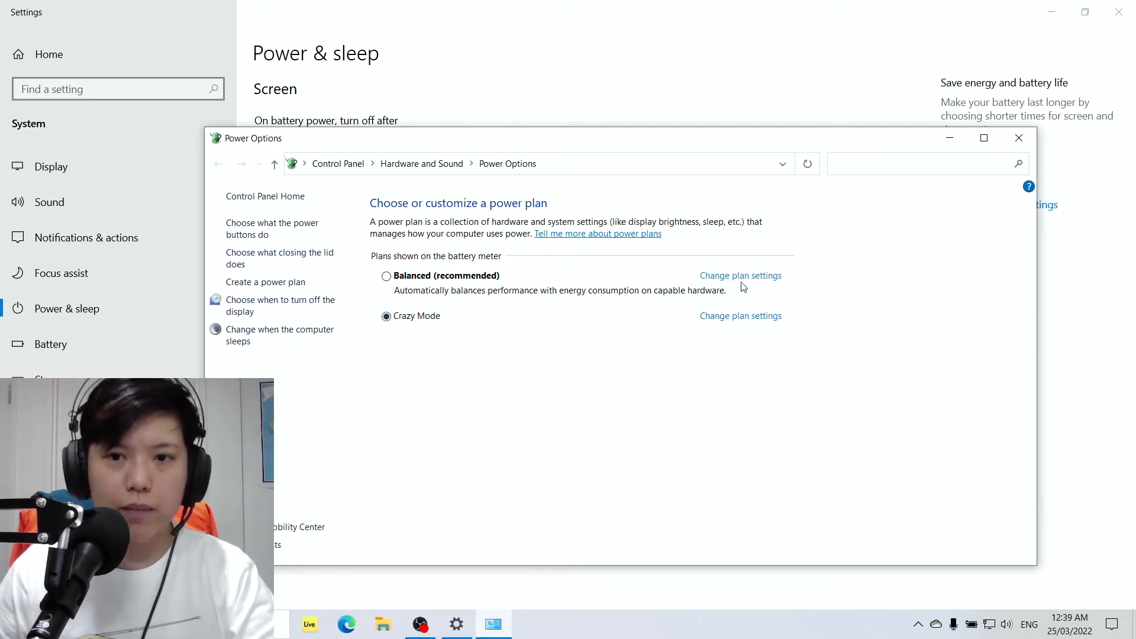
Show the Balanced plan's display and sleep timers (5 and 15 minutes on battery).
click(739, 275)
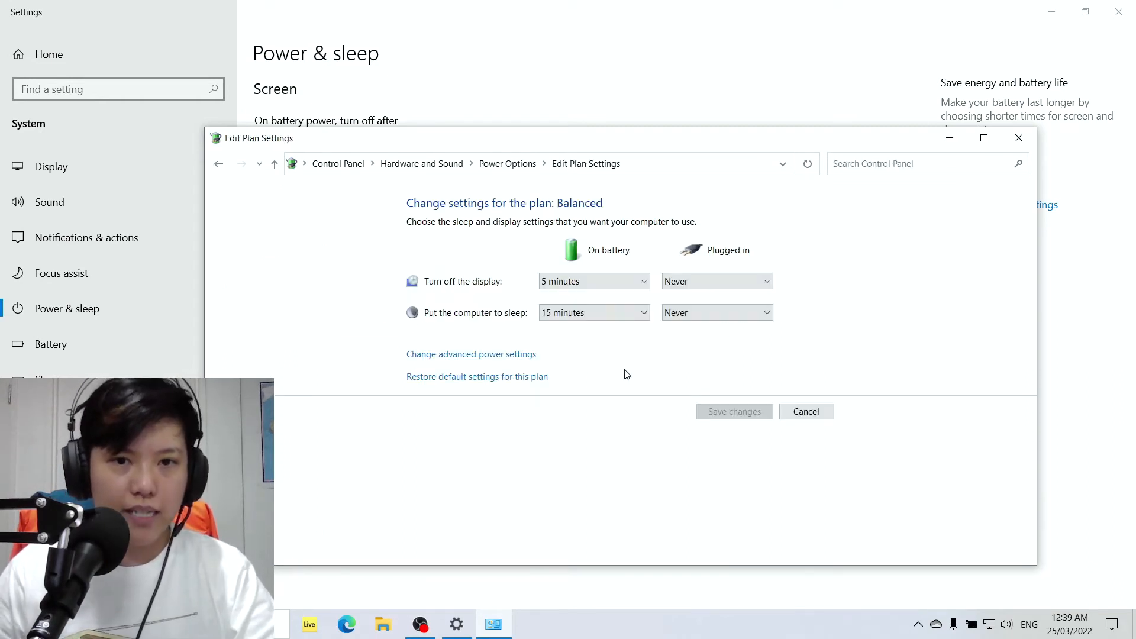
mouse_move(492, 314)
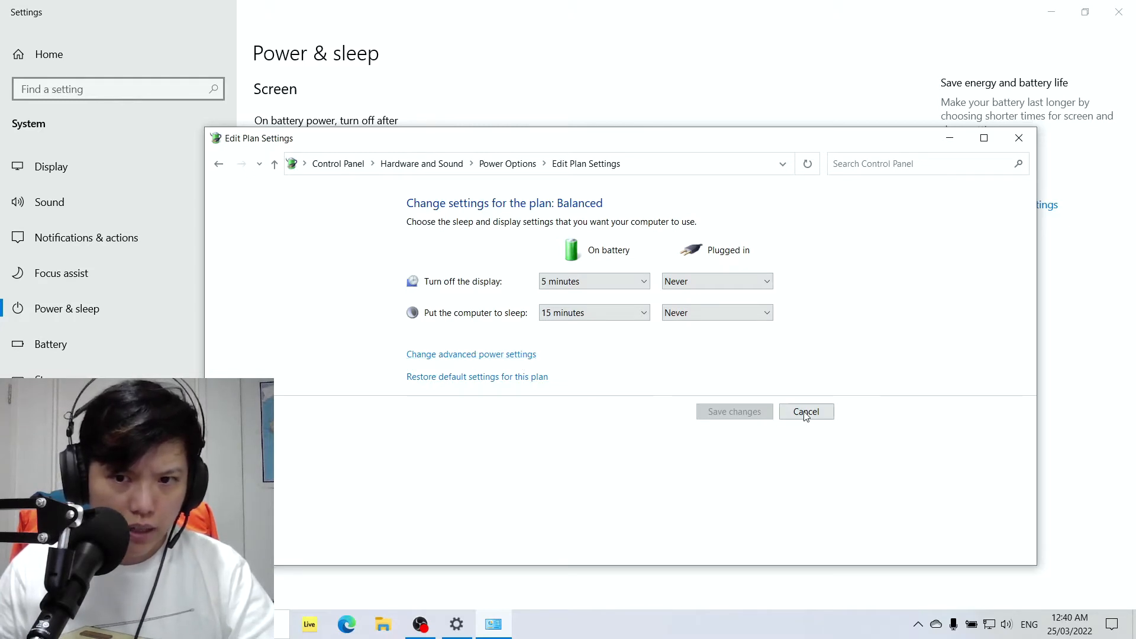
Cancel the Balanced plan edits and start the Create a Power Plan page.
click(806, 411)
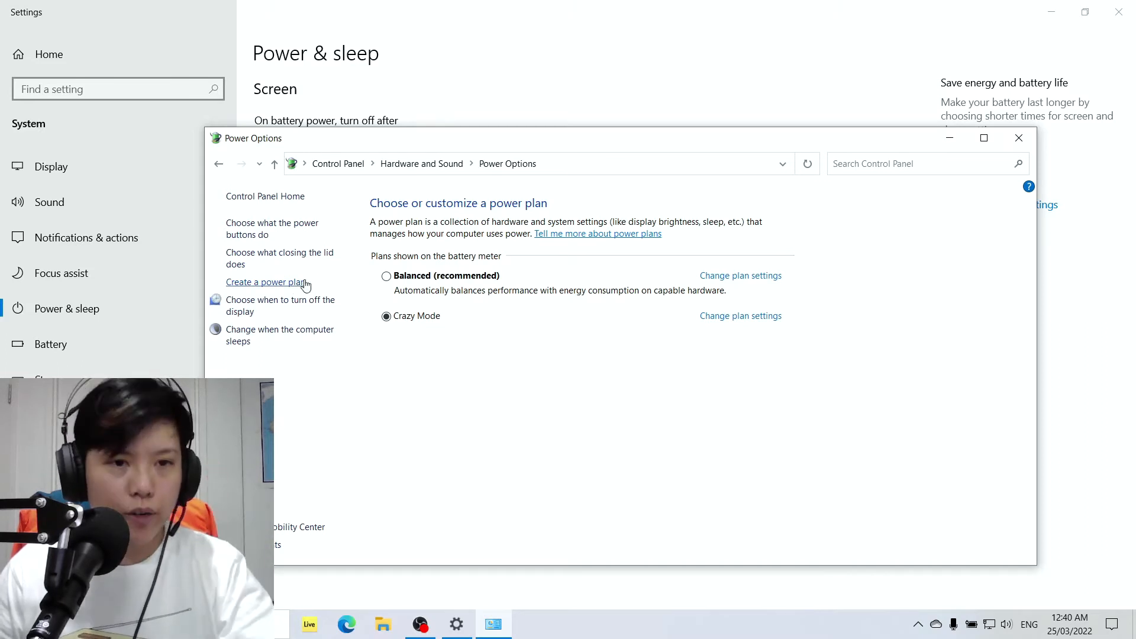
click(266, 281)
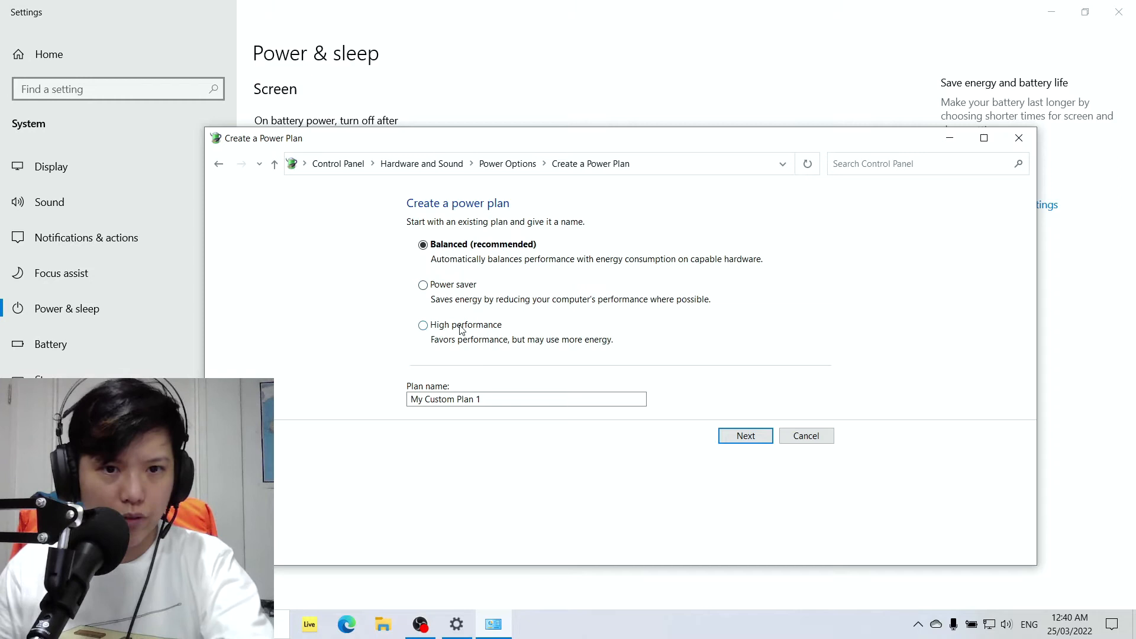
Create My Custom Plan 1 based on High performance with display off on battery set to Never.
click(423, 324)
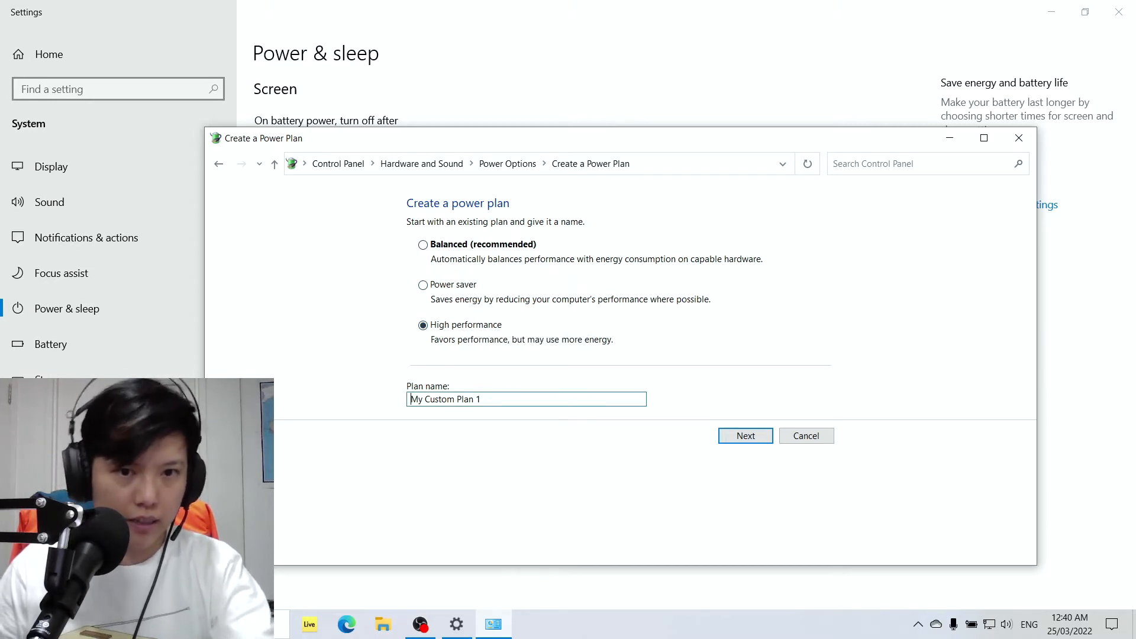
click(744, 436)
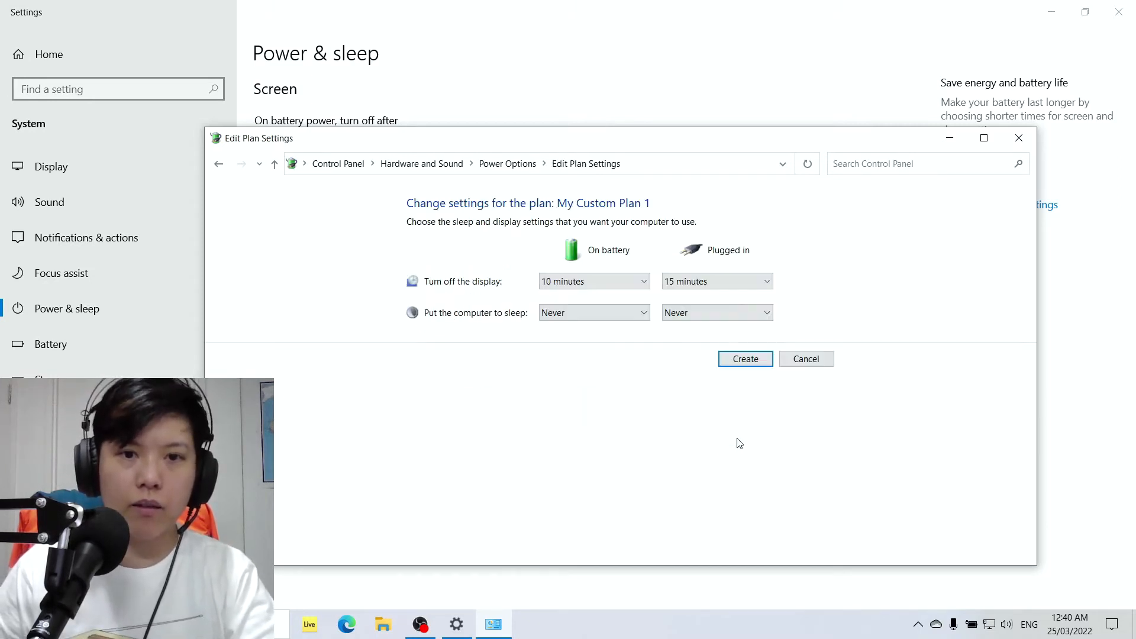
click(593, 282)
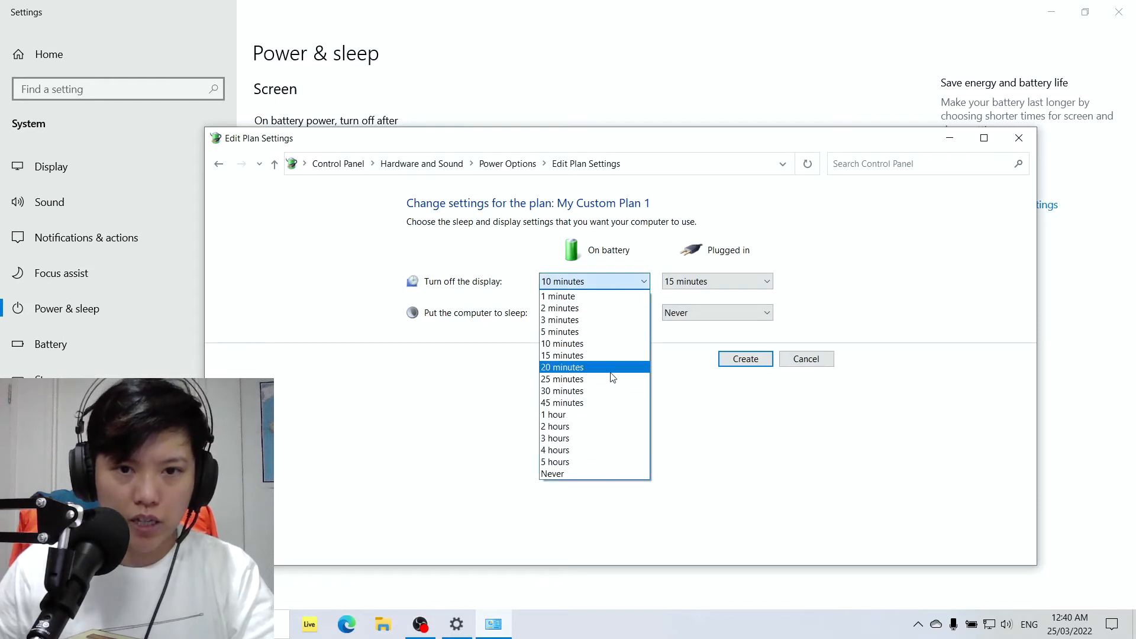
click(552, 473)
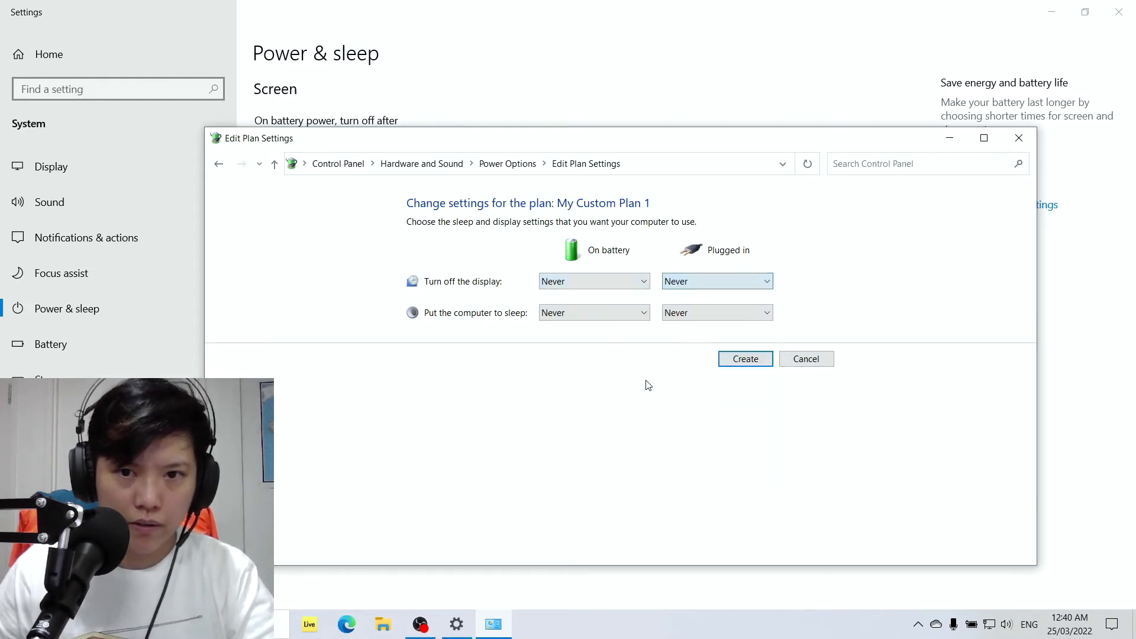
click(805, 358)
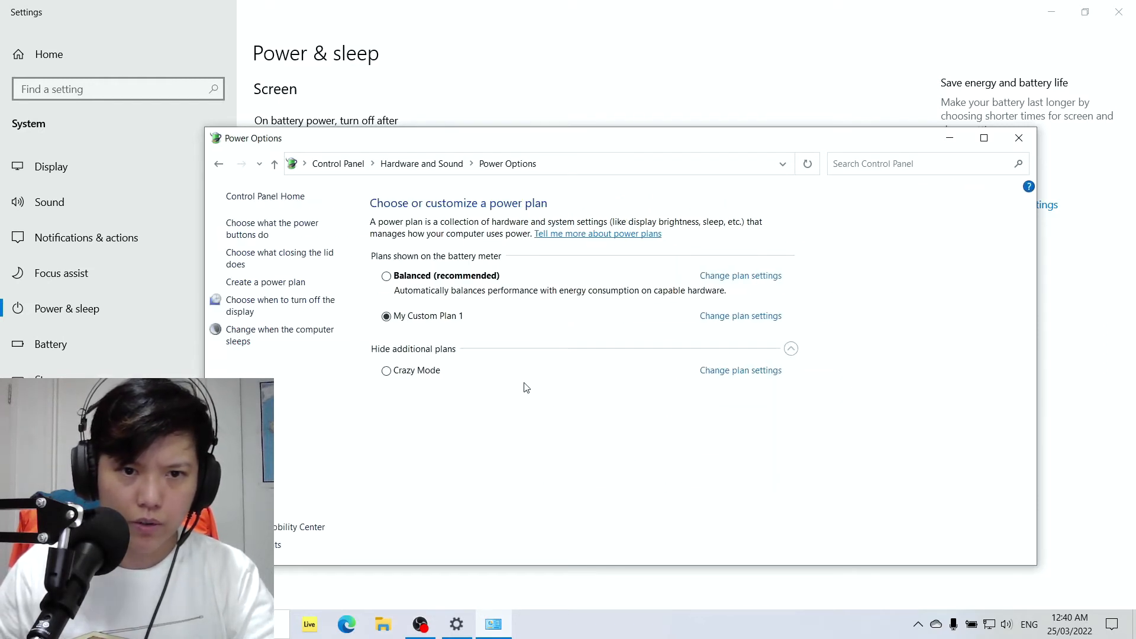
mouse_move(739, 315)
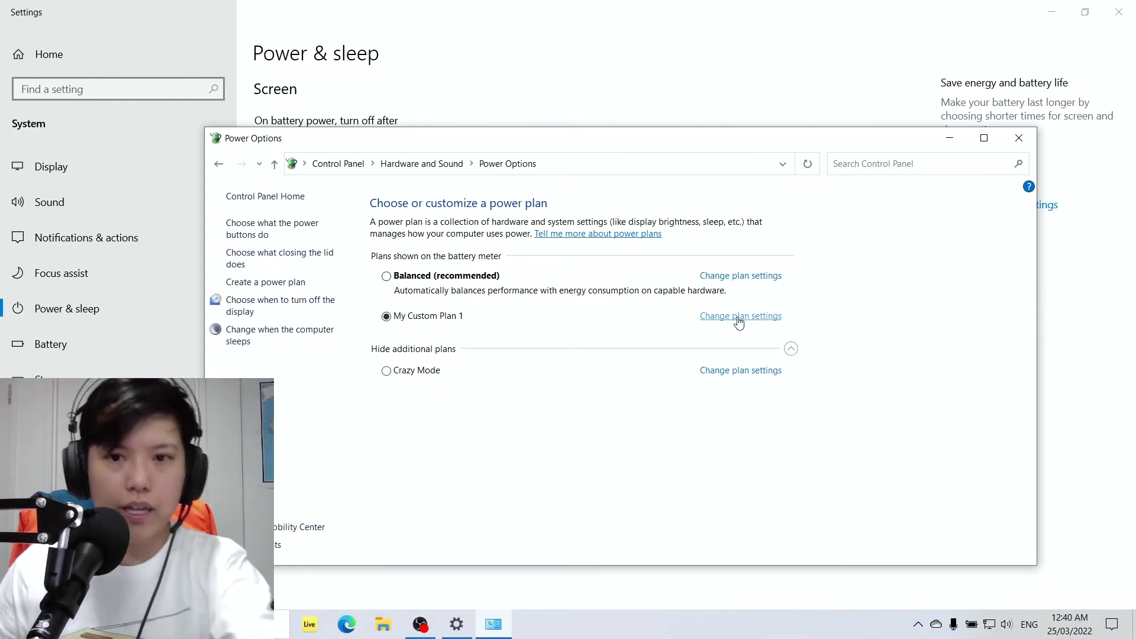
Bring up the advanced power settings dialog for My Custom Plan 1.
click(740, 316)
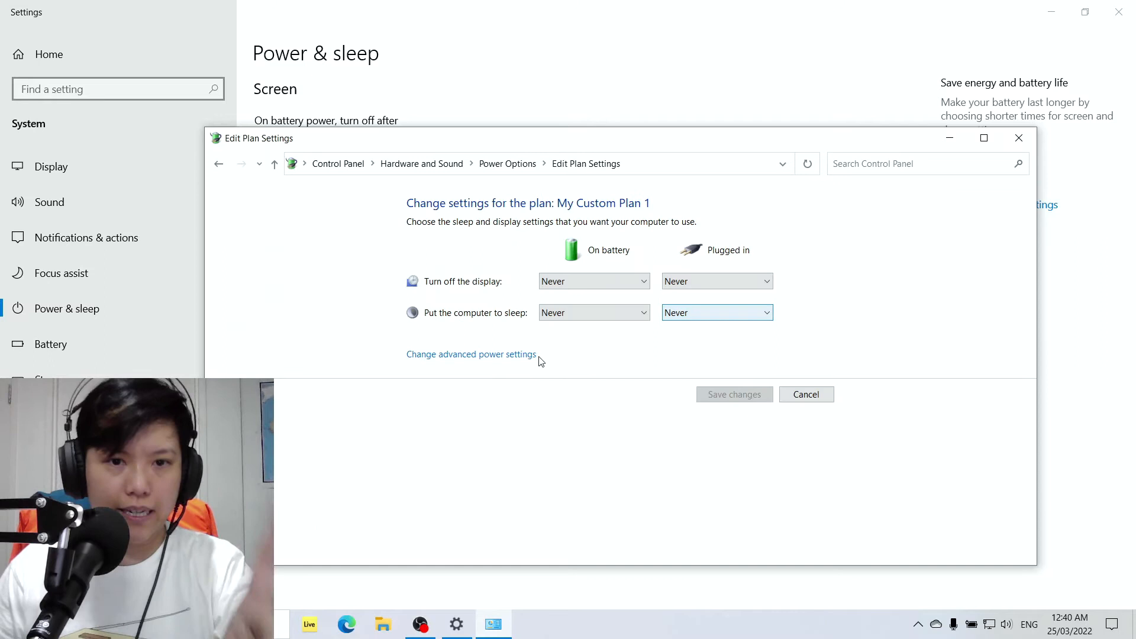
click(471, 354)
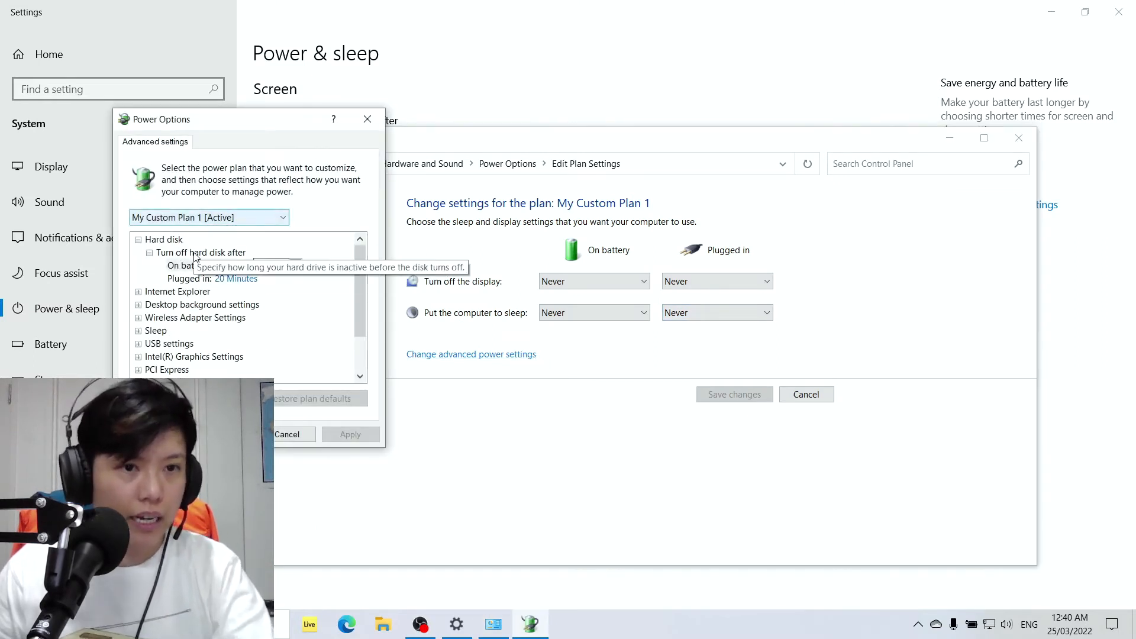
Expand Processor power management to show minimum 5%/100% and maximum 100%/100% states.
scroll(down, 3)
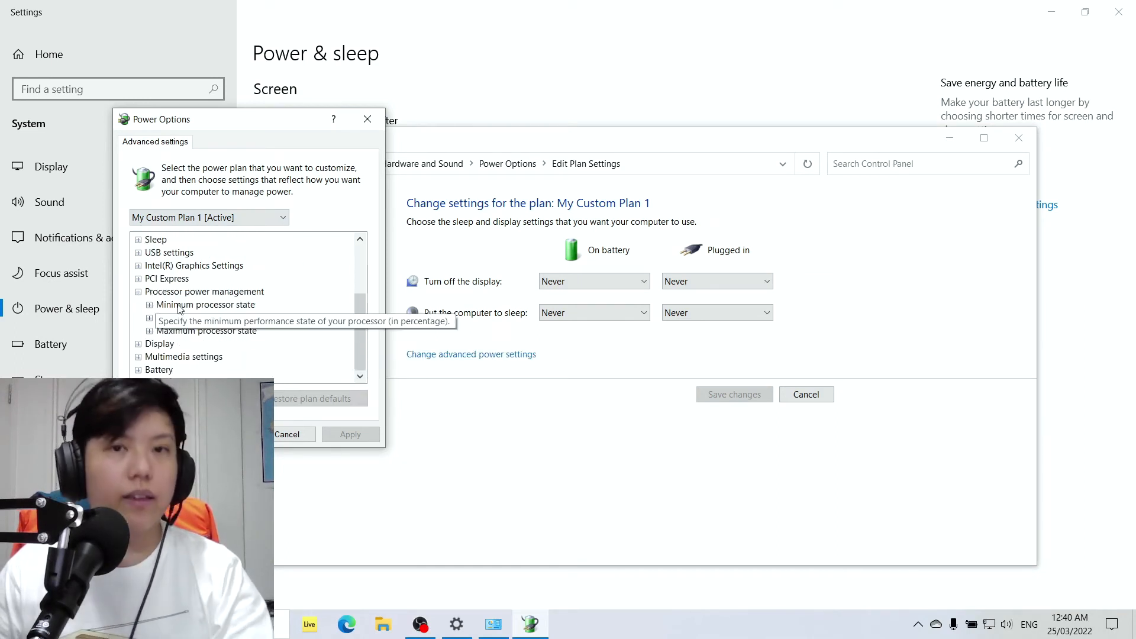
click(138, 291)
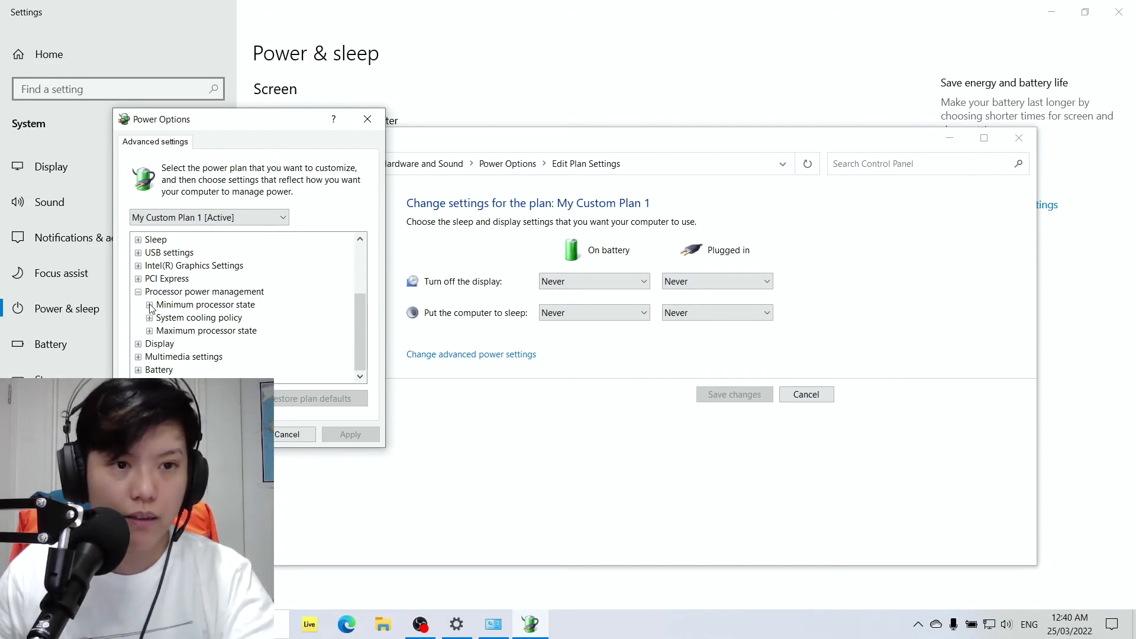
click(149, 304)
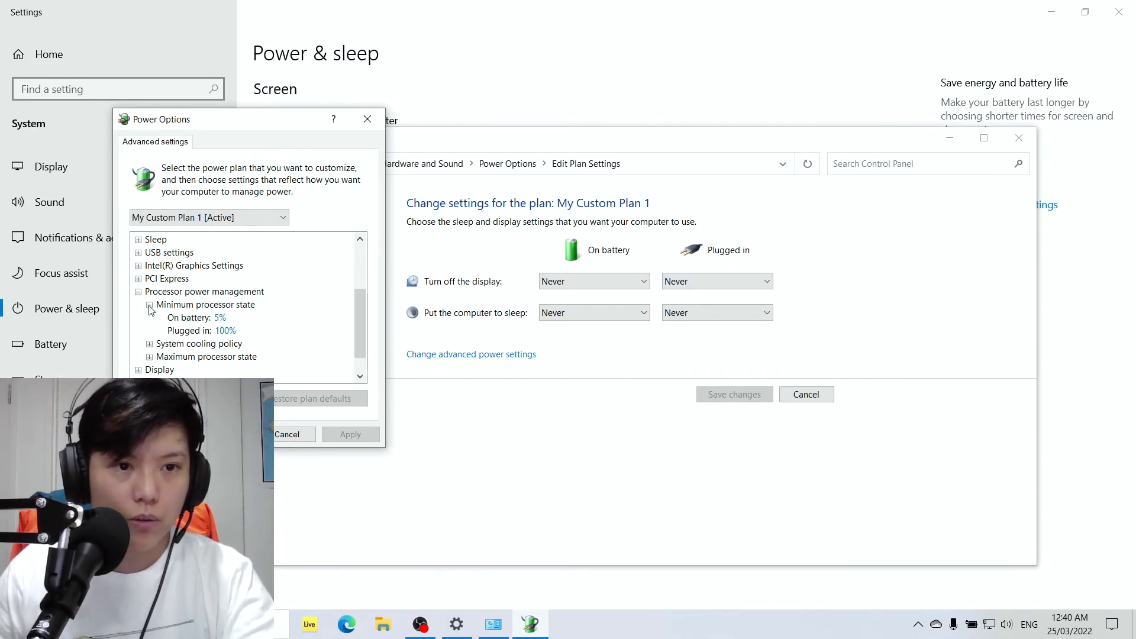
scroll(down, 3)
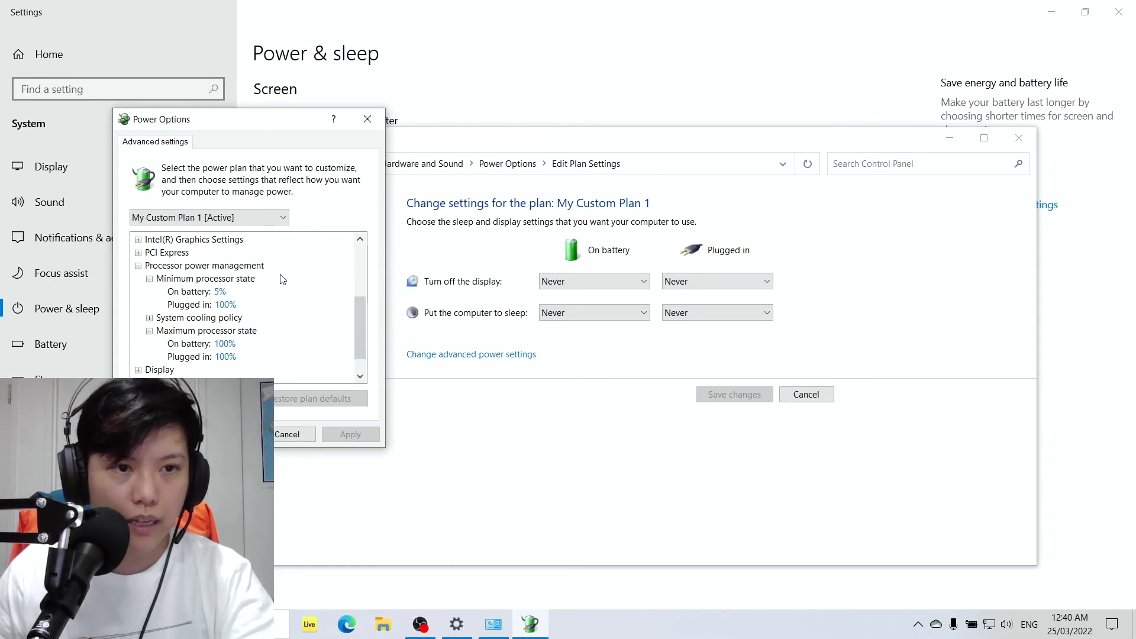
mouse_move(297, 273)
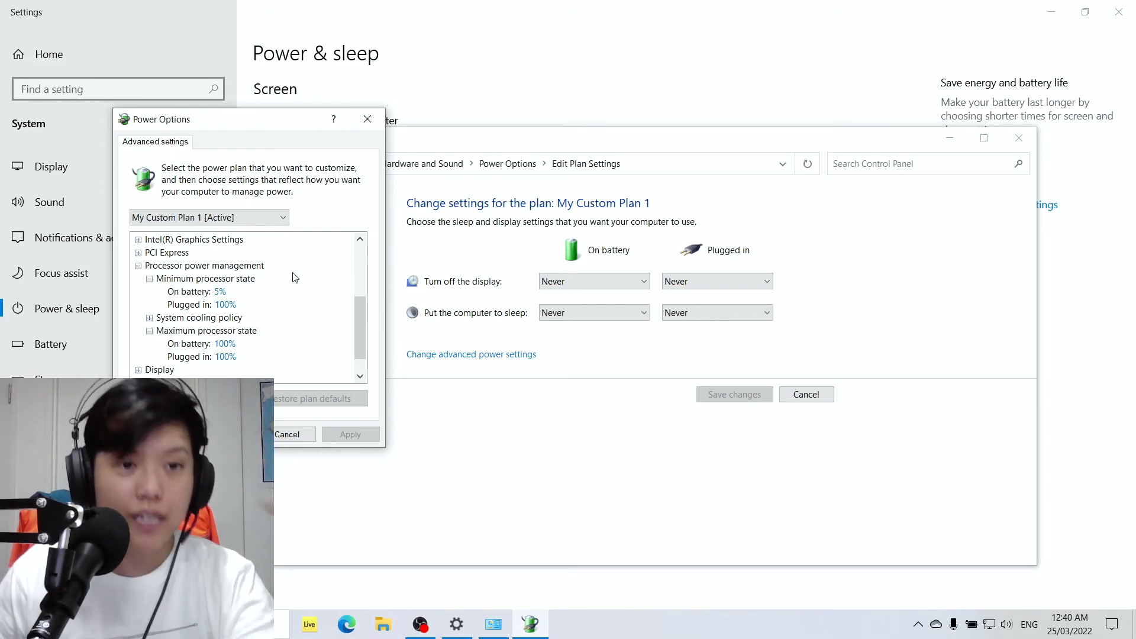
mouse_move(284, 300)
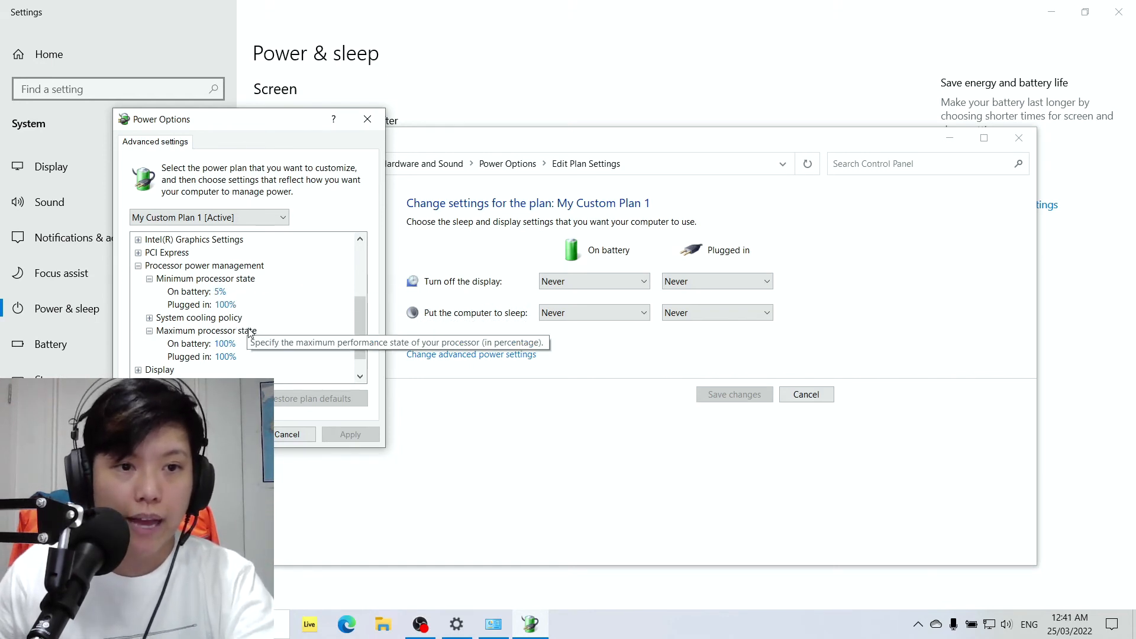
mouse_move(225, 304)
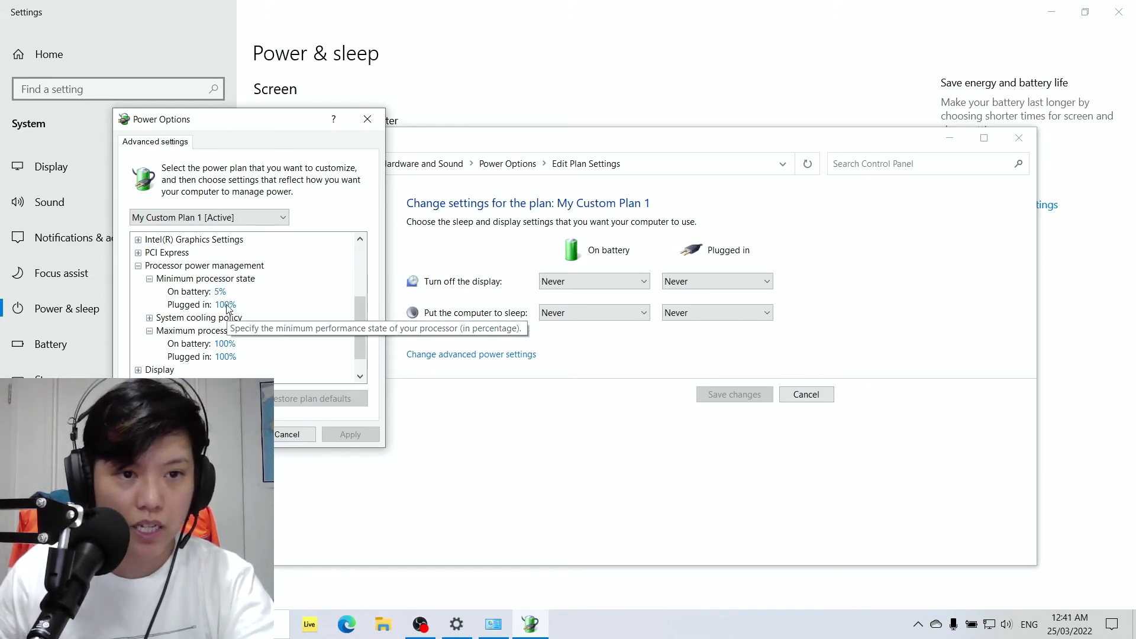
Set the plugged-in minimum and both maximum processor states to 99% and apply.
click(225, 304)
text(99)
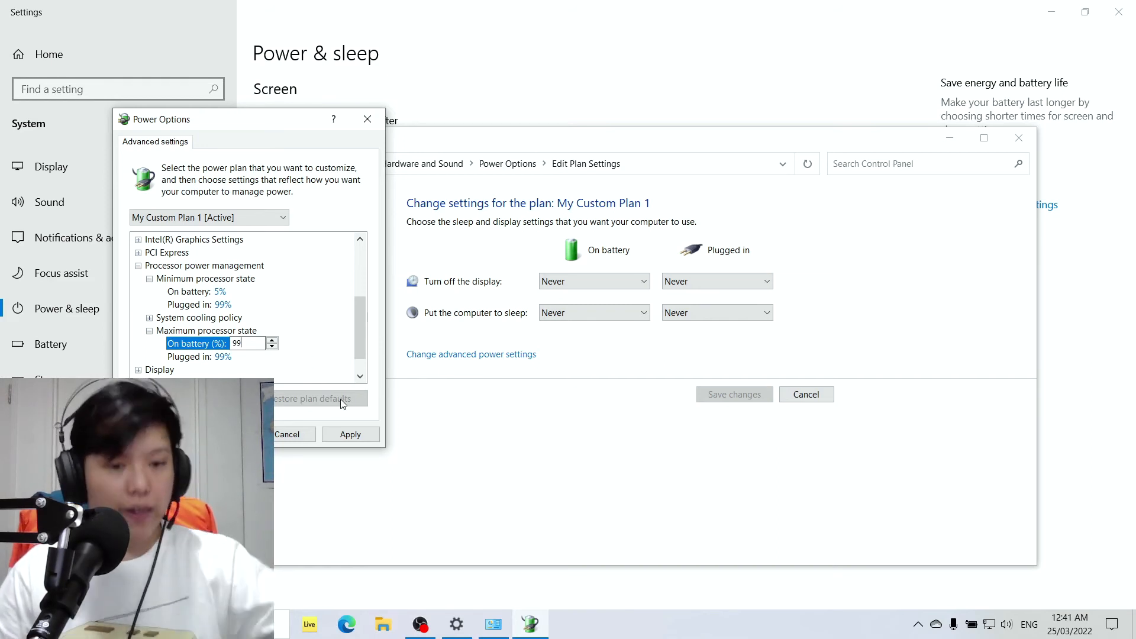
mouse_move(344, 390)
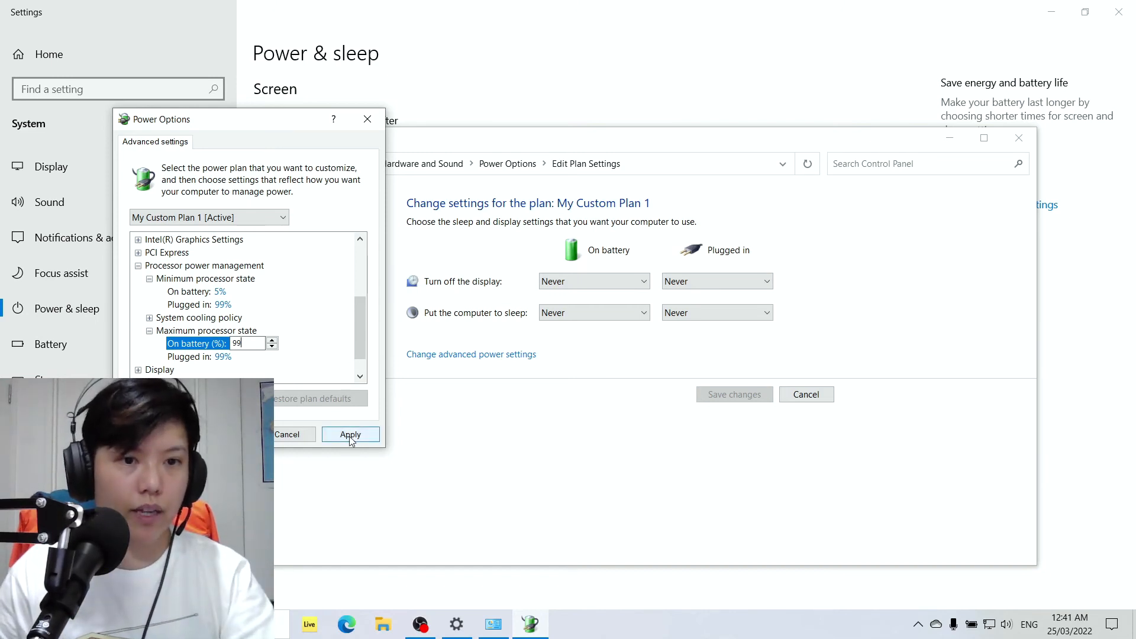
click(350, 434)
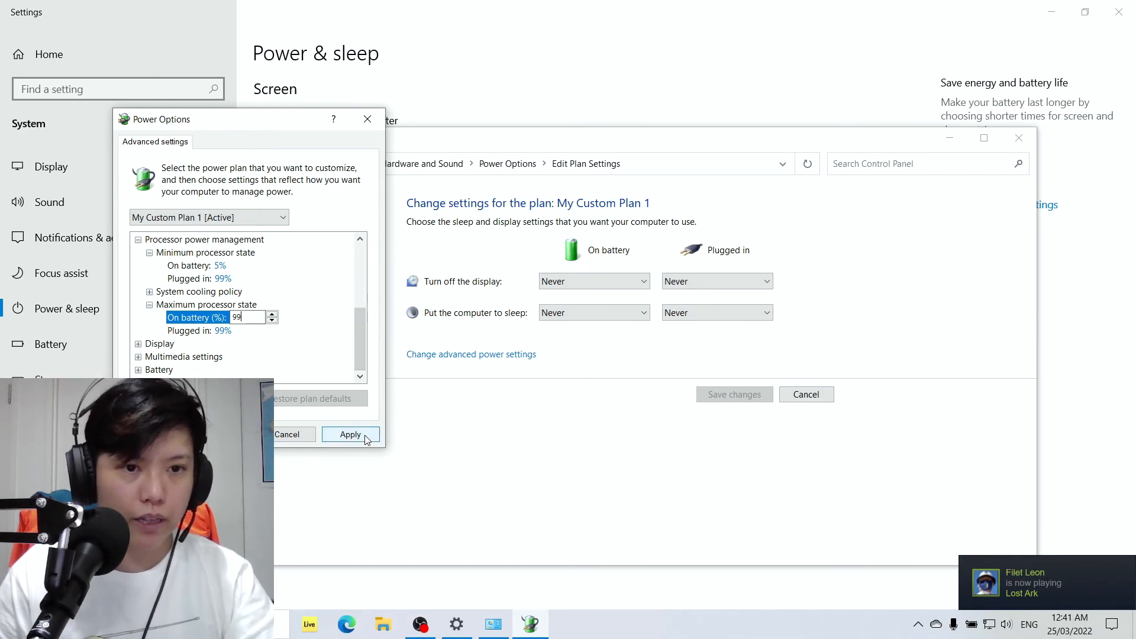
click(350, 434)
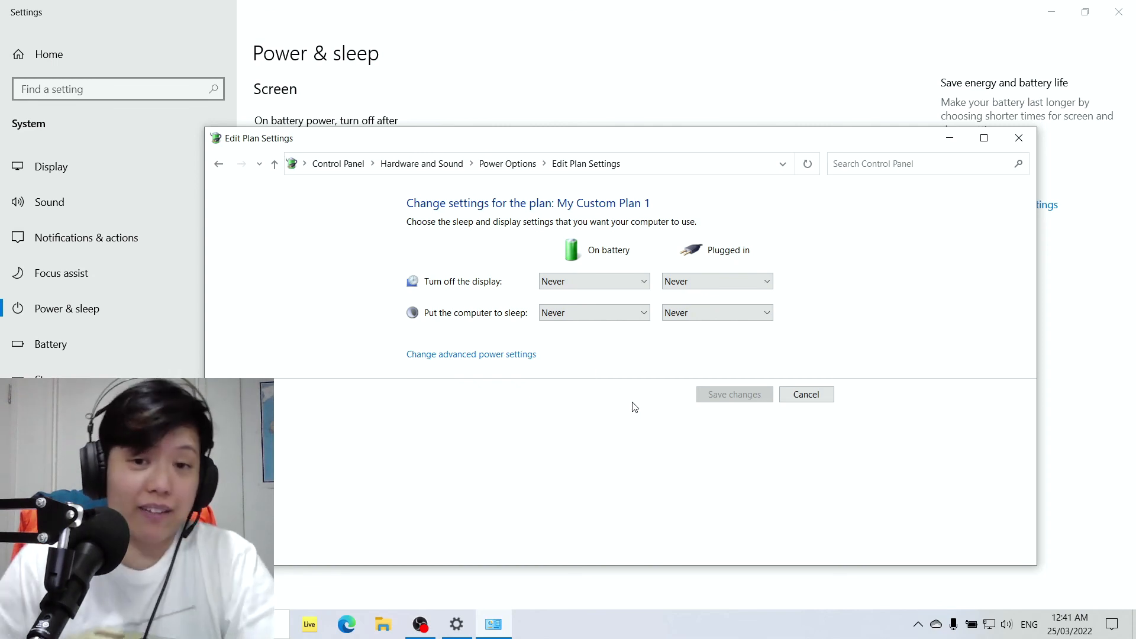
mouse_move(625, 368)
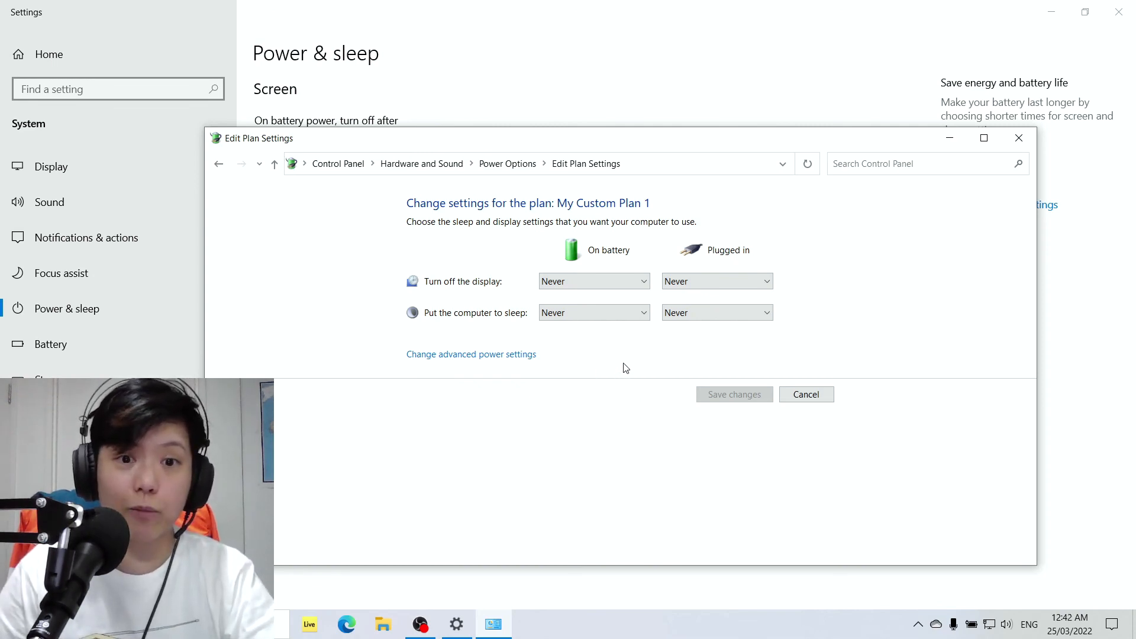